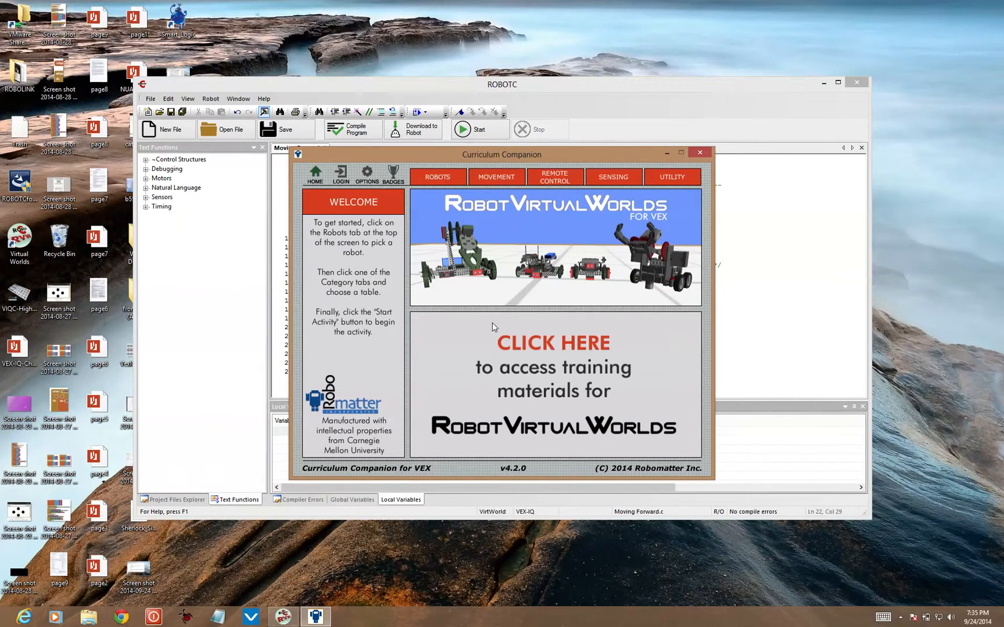
pyautogui.moveTo(448, 203)
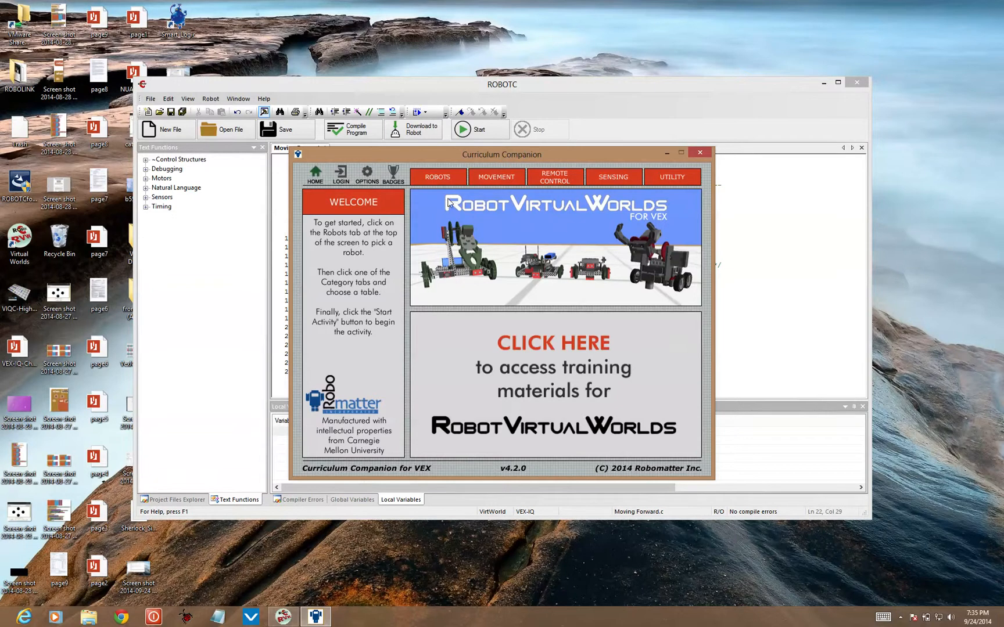
# Step: Preview Clawbot IQ - Line Tracking, then select Clawbot IQ - Arm Up as the robot
pyautogui.click(437, 177)
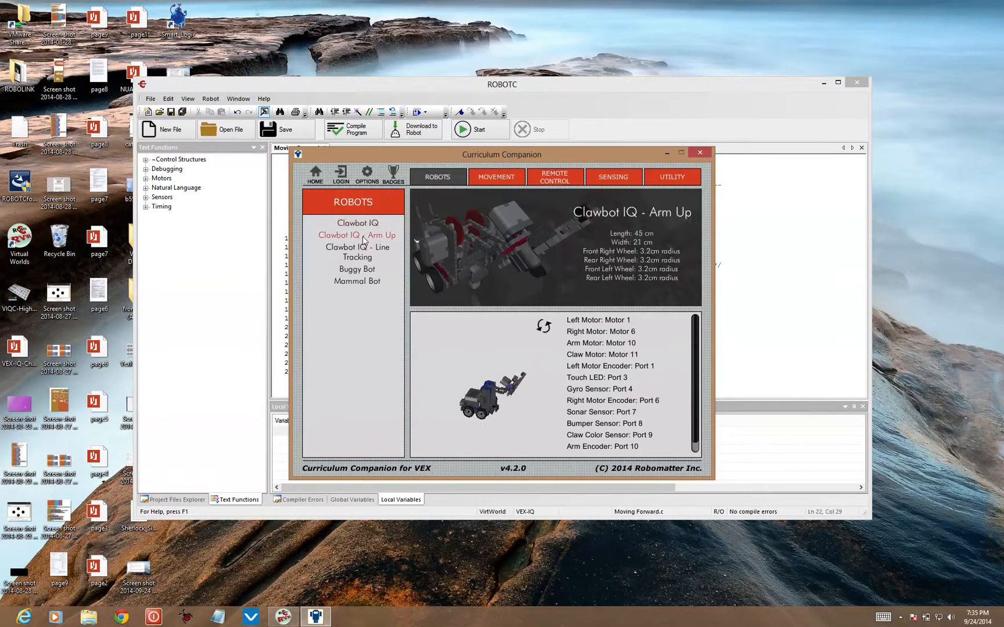
pyautogui.click(356, 251)
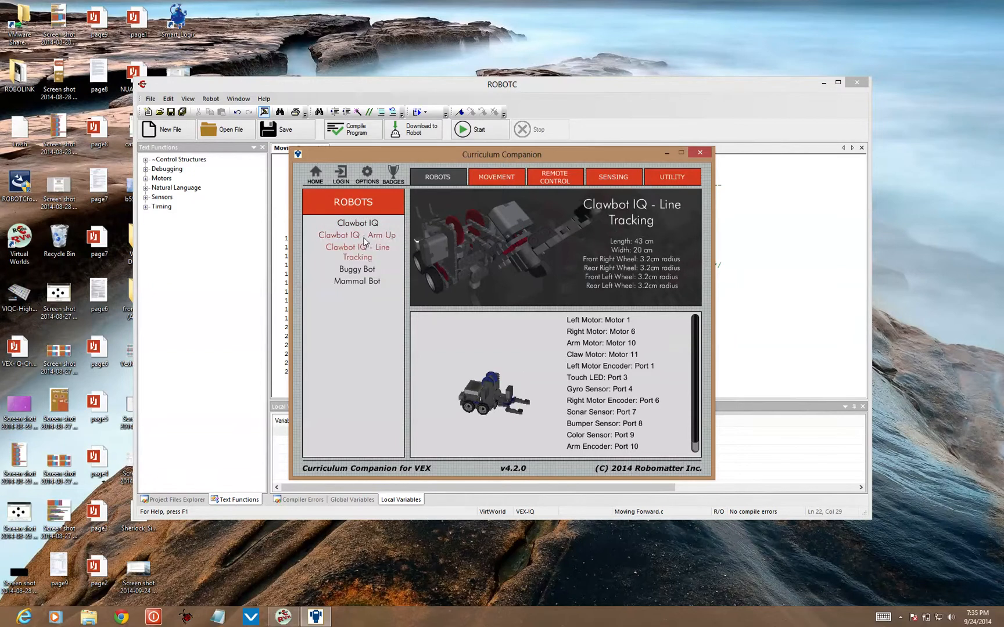
pyautogui.click(339, 235)
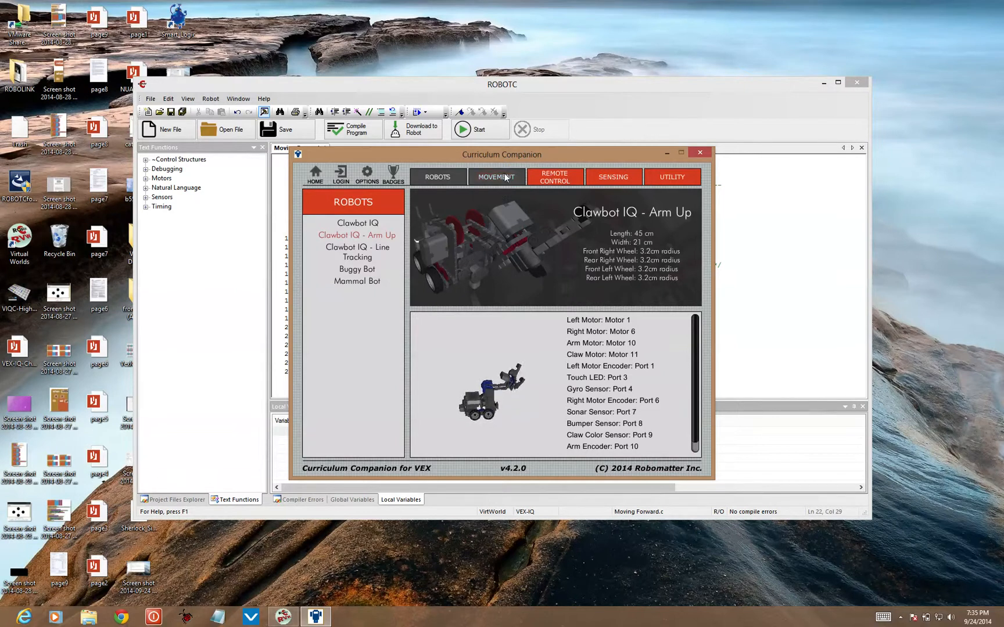
# Step: Show the Movement activities list with Basketball Drills for the Clawbot IQ - Arm Up
pyautogui.click(497, 177)
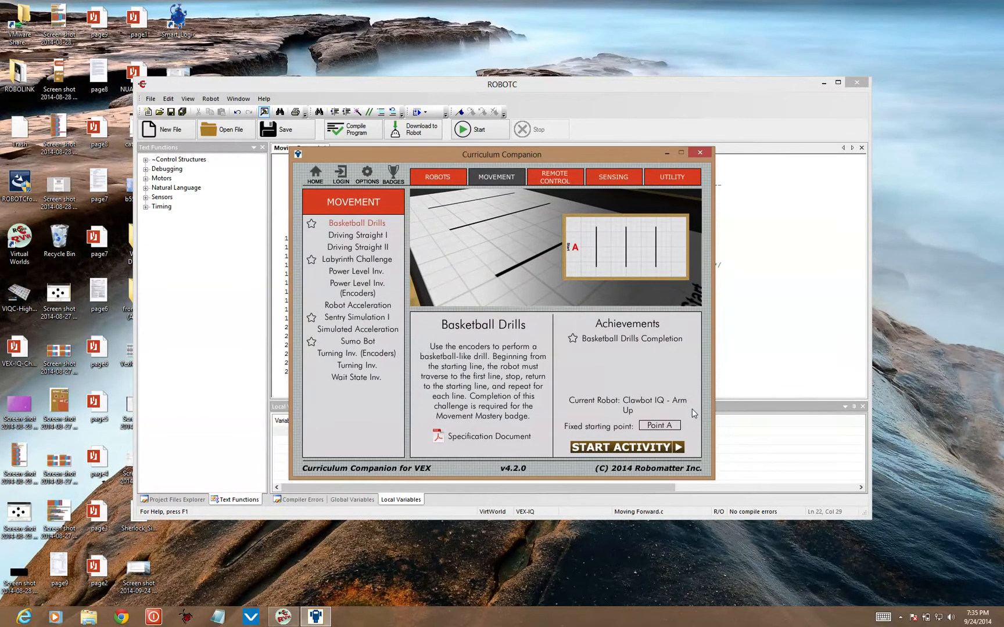
# Step: Start the Basketball Drills activity and pause the simulation with the Clawbot at the start line
pyautogui.click(623, 447)
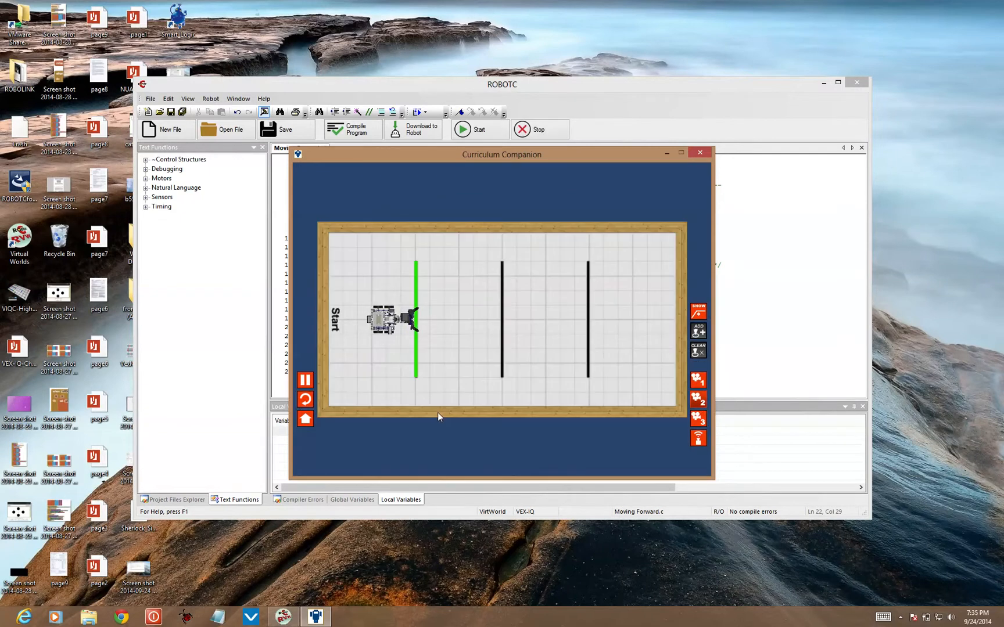
pyautogui.click(306, 379)
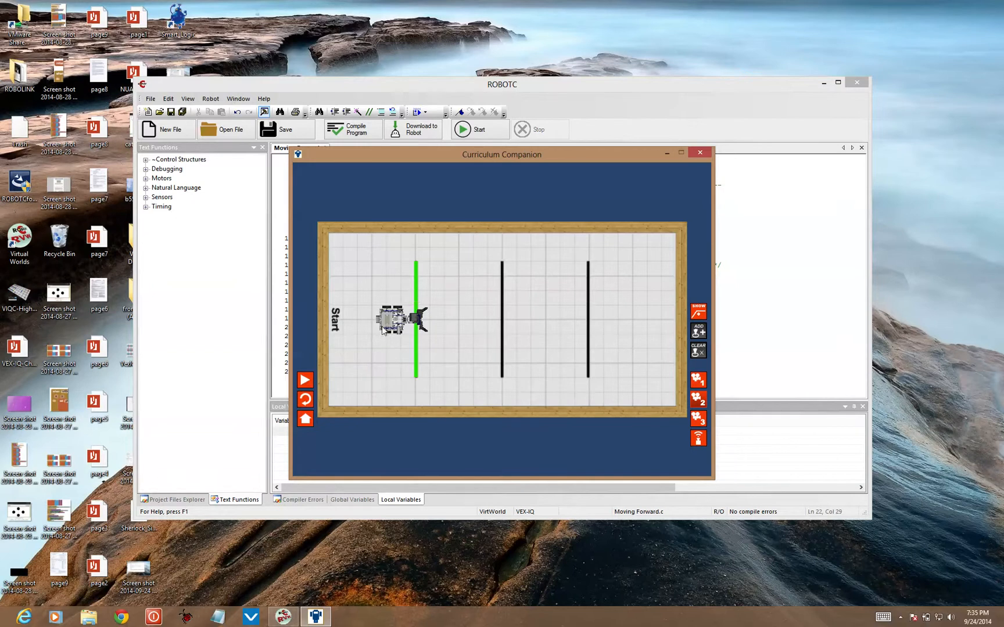
pyautogui.moveTo(445, 193)
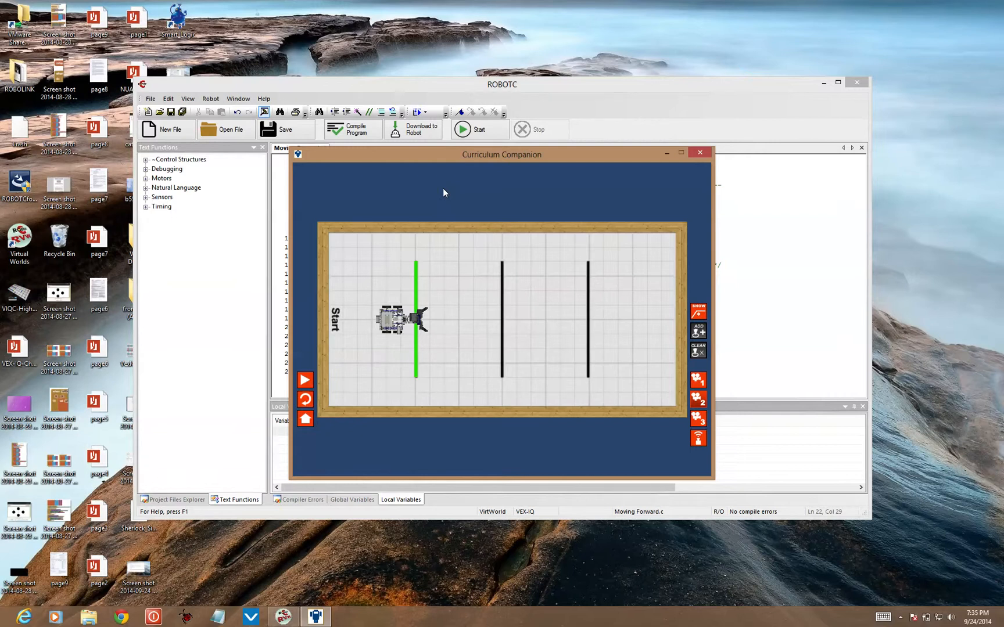
pyautogui.moveTo(331, 353)
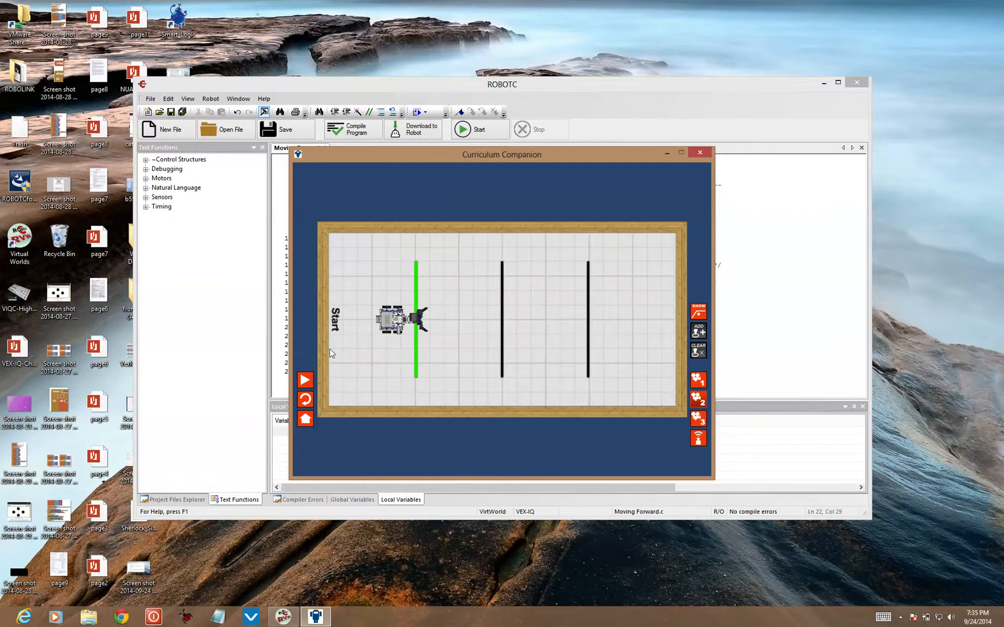
pyautogui.moveTo(598, 316)
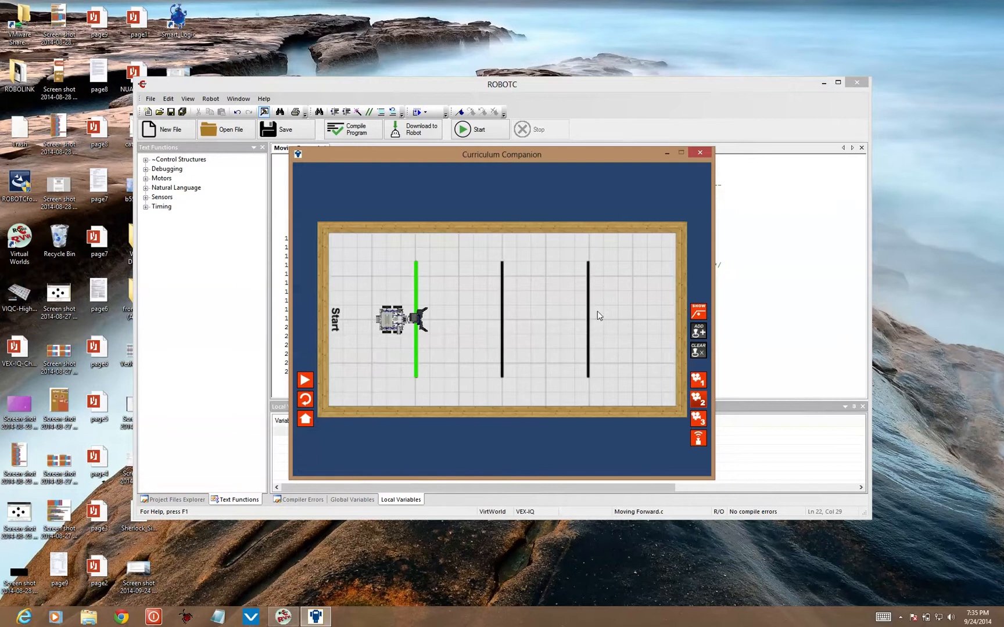
pyautogui.moveTo(356, 236)
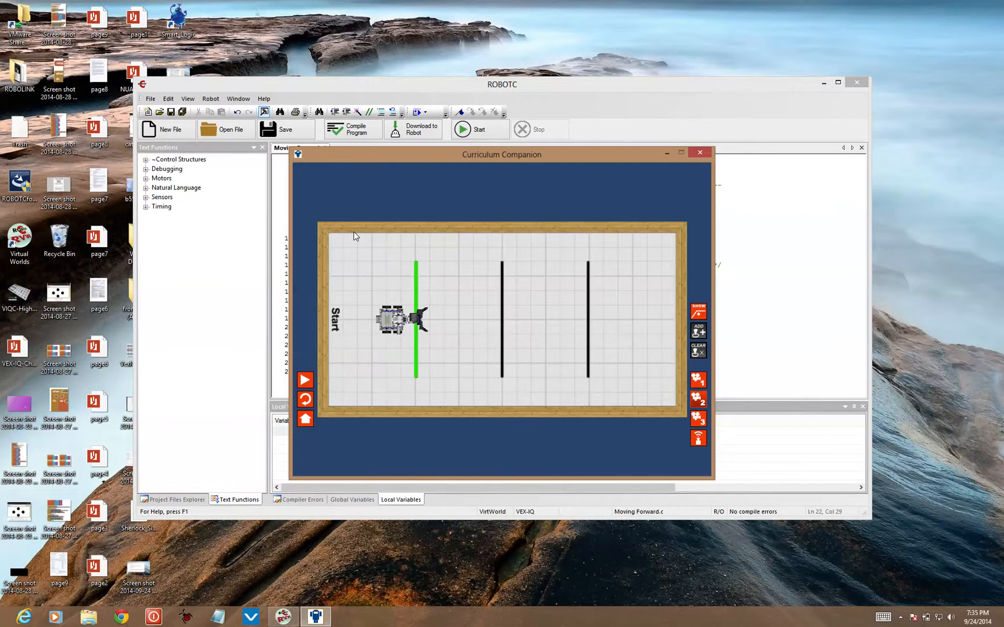